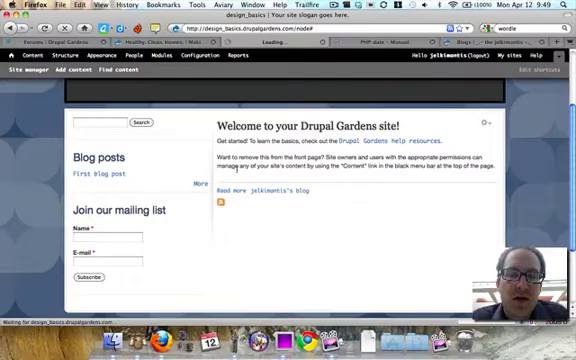
Open the first blog post, then go to the site's Configuration overview.
{"action": "left_click", "coordinate": [99, 176]}
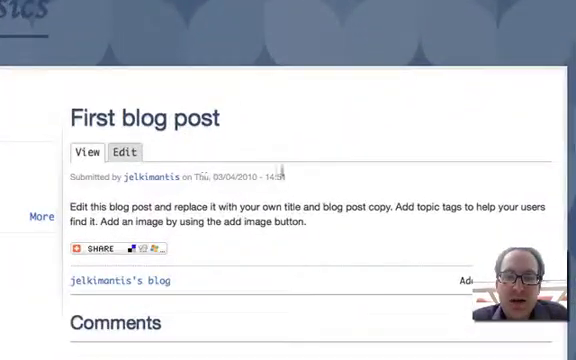
{"action": "mouse_move", "coordinate": [200, 195]}
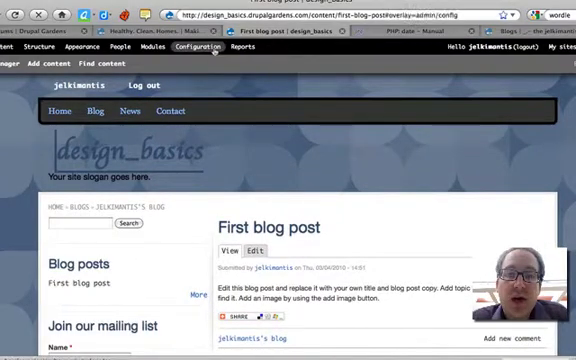
{"action": "left_click", "coordinate": [194, 47]}
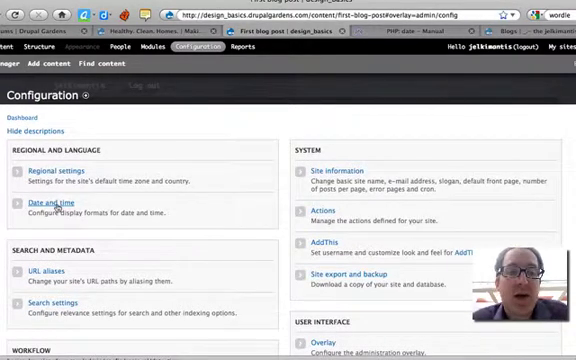
In Date and time, keep Long unchanged, set Short to 04/12/2010 - 09:49, and save.
{"action": "left_click", "coordinate": [52, 197]}
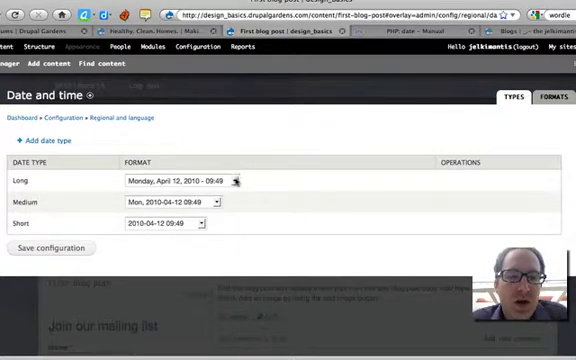
{"action": "left_click", "coordinate": [237, 181]}
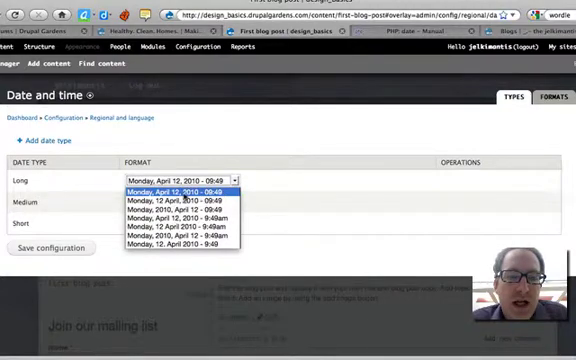
{"action": "left_click", "coordinate": [183, 191]}
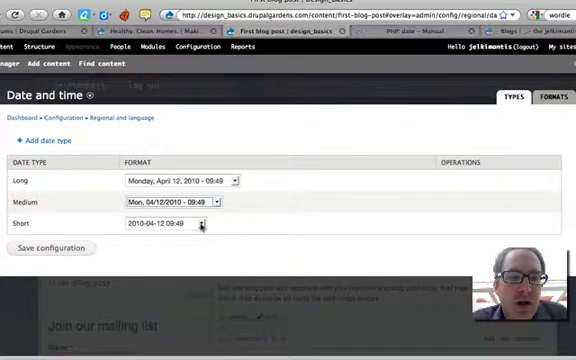
{"action": "left_click", "coordinate": [200, 224]}
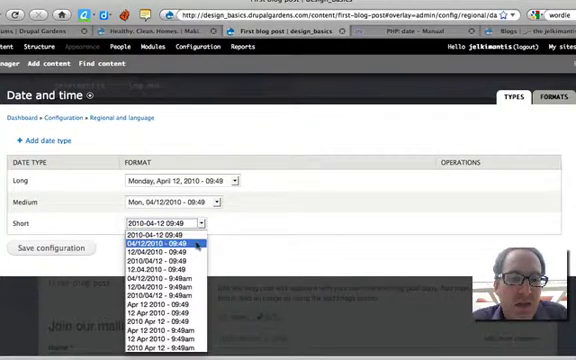
{"action": "left_click", "coordinate": [157, 242]}
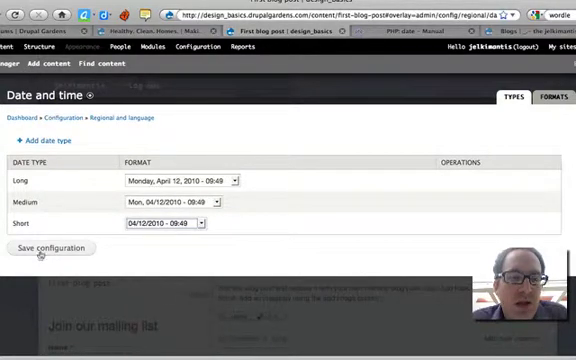
{"action": "left_click", "coordinate": [52, 247]}
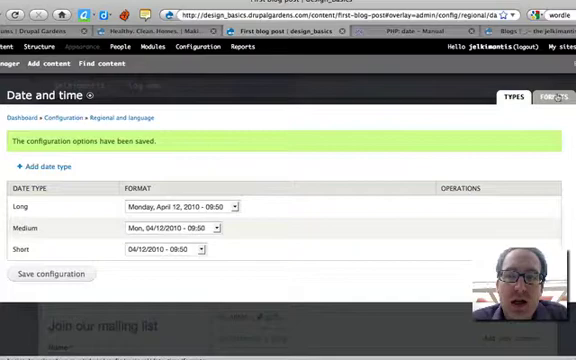
Switch to the date Formats tab and consult the PHP date format character reference.
{"action": "left_click", "coordinate": [549, 97]}
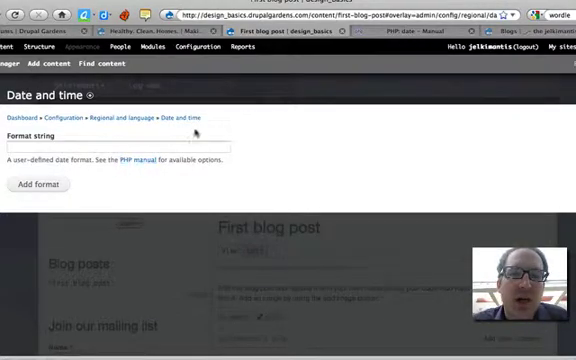
{"action": "left_click", "coordinate": [131, 161]}
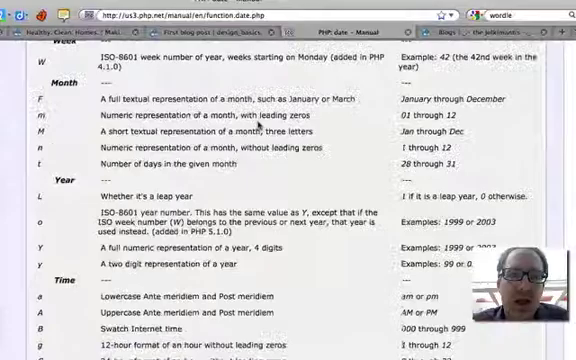
{"action": "scroll", "scroll_direction": "up", "scroll_amount": 3}
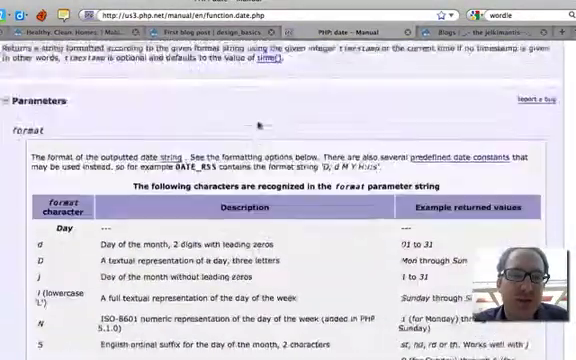
{"action": "scroll", "scroll_direction": "down", "scroll_amount": 3}
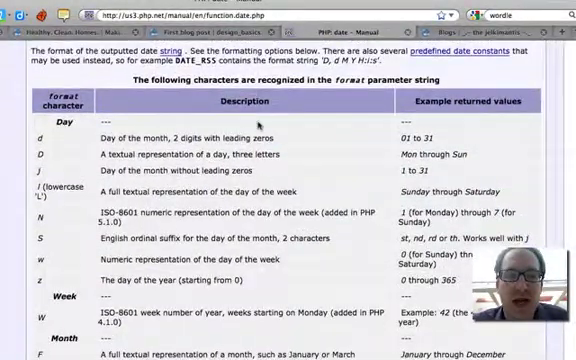
{"action": "scroll", "scroll_direction": "down", "scroll_amount": 3}
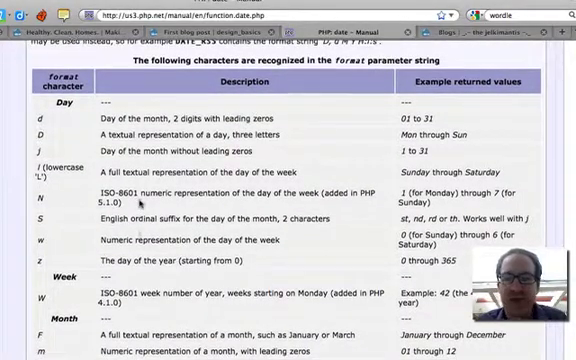
{"action": "scroll", "scroll_direction": "down", "scroll_amount": 3}
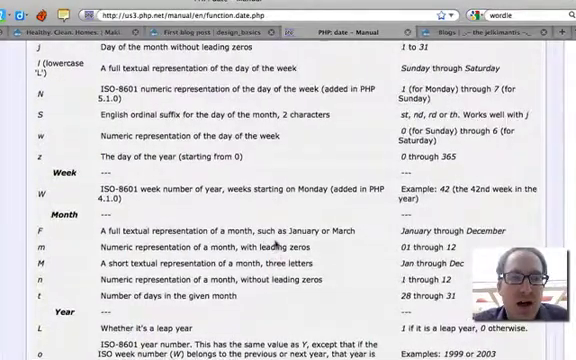
{"action": "scroll", "scroll_direction": "up", "scroll_amount": 3}
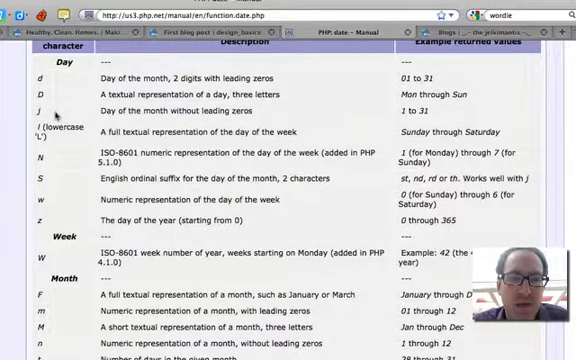
{"action": "scroll", "scroll_direction": "down", "scroll_amount": 3}
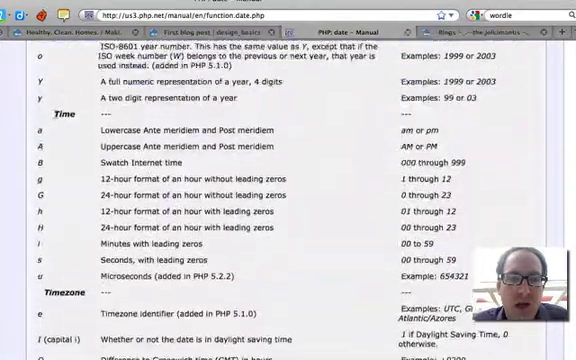
{"action": "scroll", "scroll_direction": "up", "scroll_amount": 3}
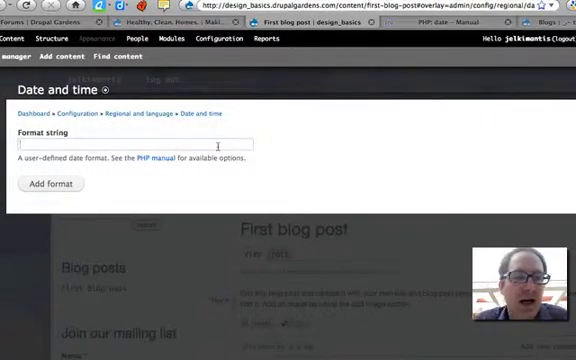
Enter the format string 'm - j - y, g:m, T' and add it as a custom format.
{"action": "type", "text": "m"}
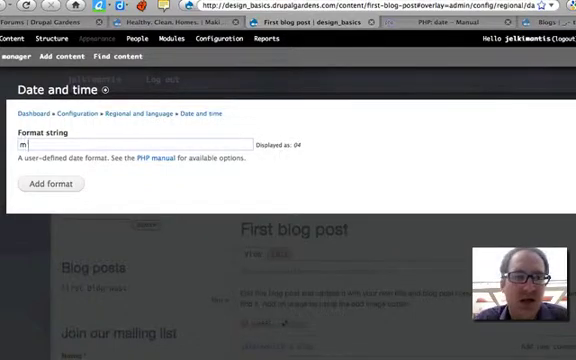
{"action": "type", "text": "-"}
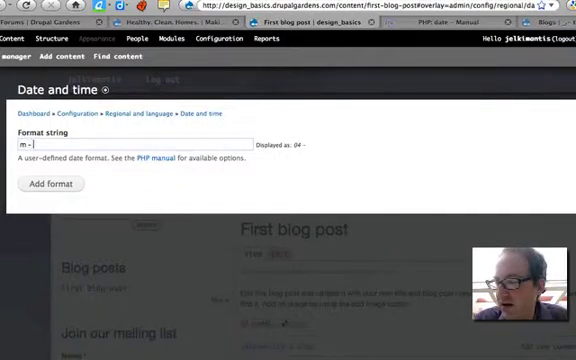
{"action": "type", "text": "j"}
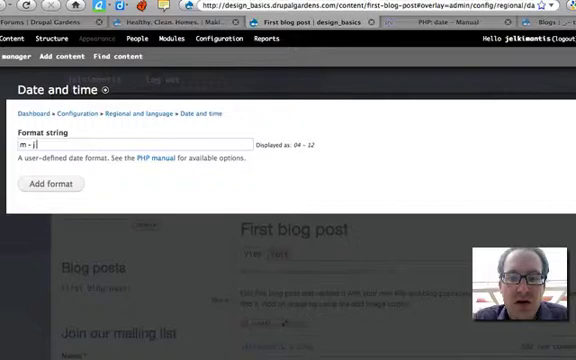
{"action": "type", "text": "- y, g:m,"}
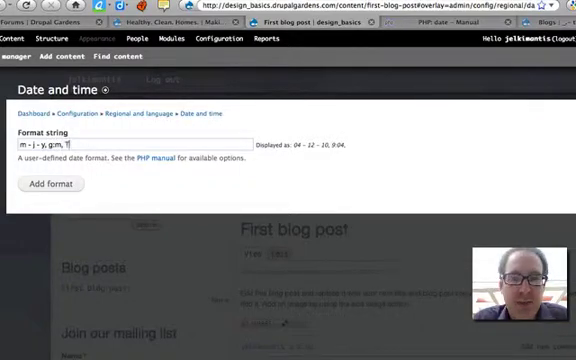
{"action": "type", "text": "T"}
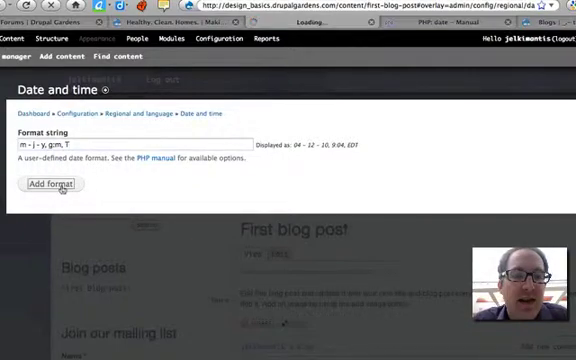
{"action": "left_click", "coordinate": [44, 184]}
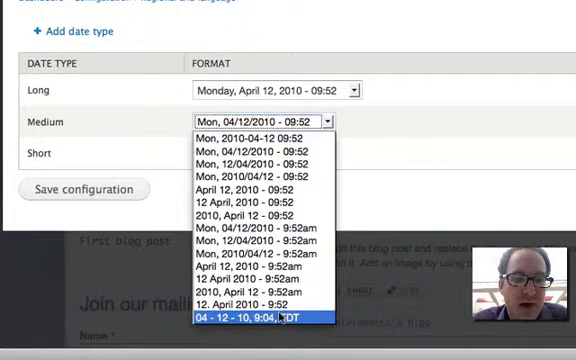
Choose the custom 04 - 12 - 10, 9:04, EDT format for Medium dates and save.
{"action": "left_click", "coordinate": [252, 316]}
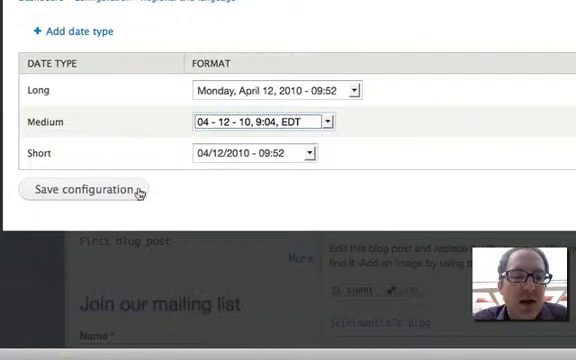
{"action": "left_click", "coordinate": [85, 190]}
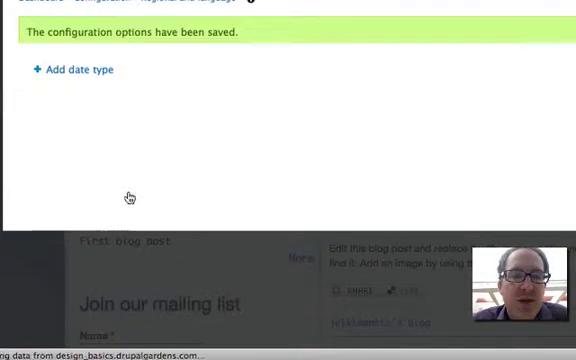
{"action": "left_click", "coordinate": [76, 69]}
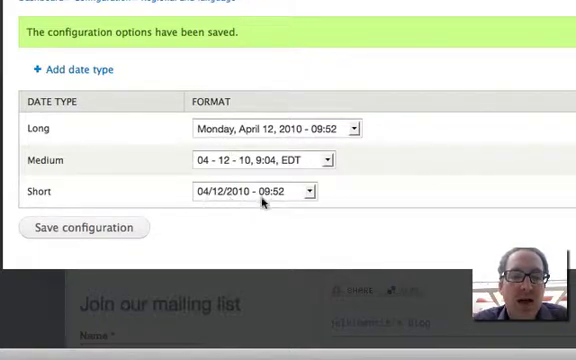
{"action": "mouse_move", "coordinate": [277, 206]}
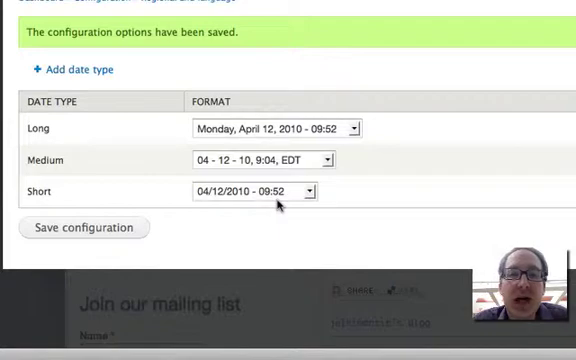